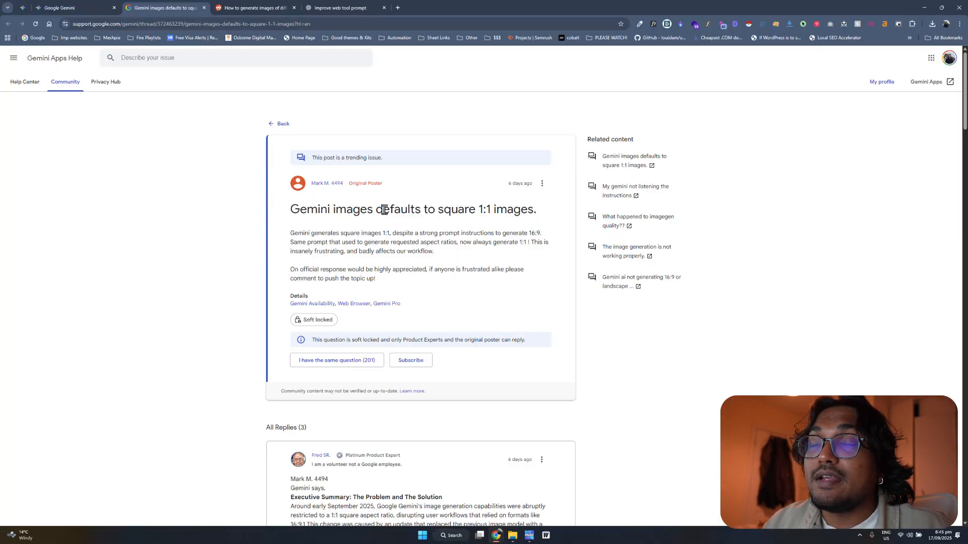
{"action": "mouse_move", "coordinate": [381, 215]}
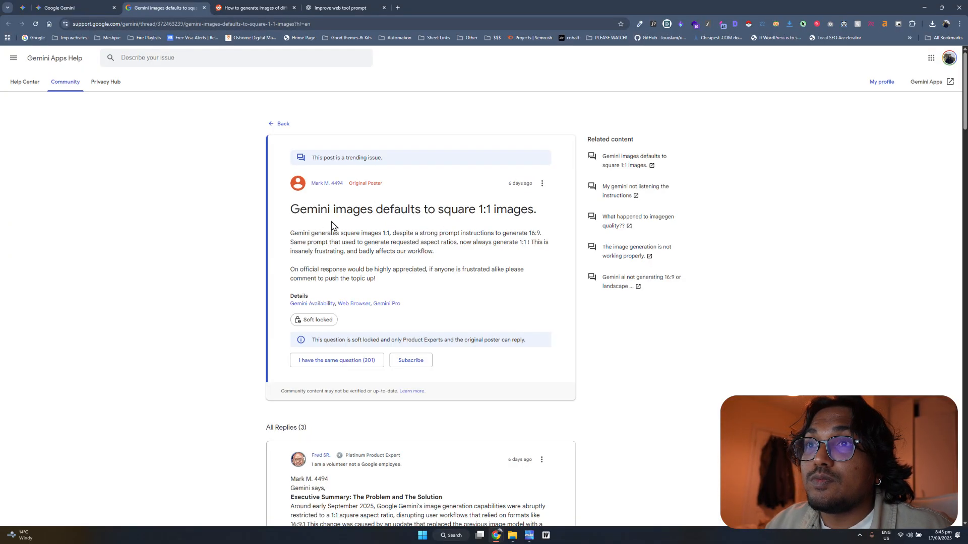
Glance at the Reddit aspect-ratio thread, then bring up the Transparent PNG Generator tool
{"action": "left_click", "coordinate": [255, 8]}
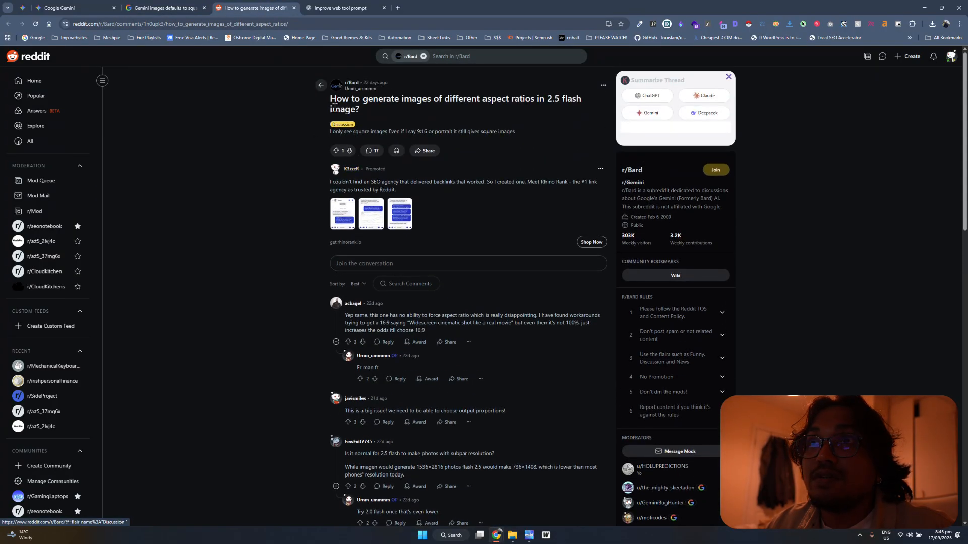
{"action": "mouse_move", "coordinate": [236, 105]}
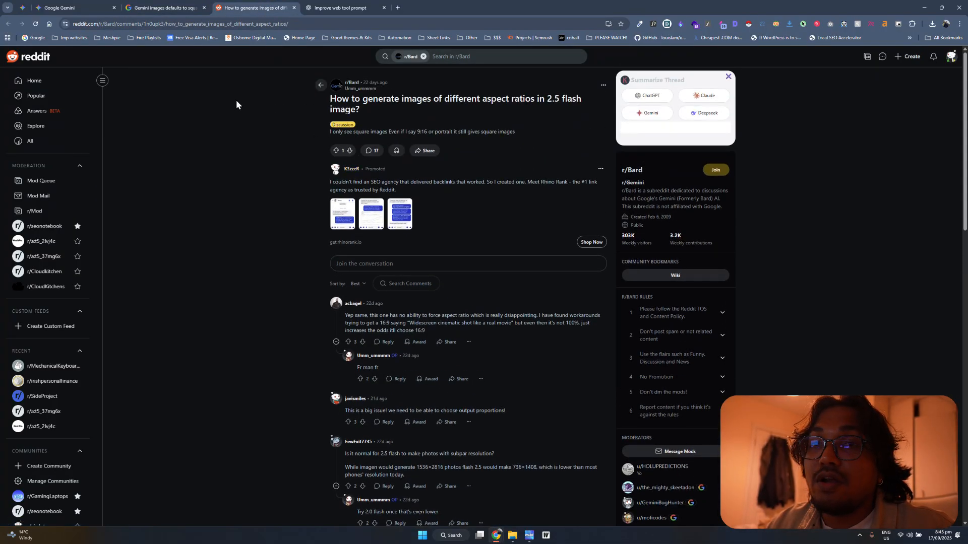
{"action": "left_click", "coordinate": [62, 8]}
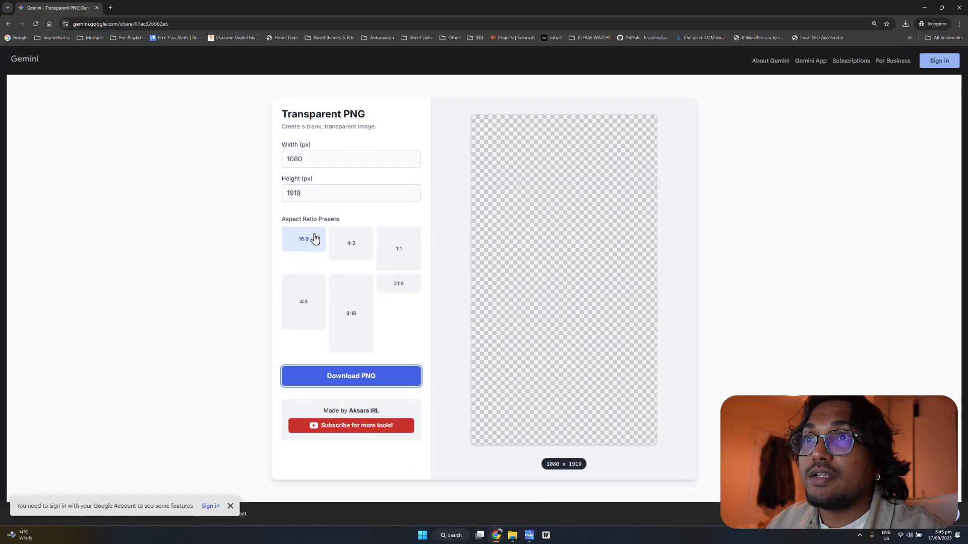
Draft 'I want an image of a cat with wings, it has to be a persian cat' and pick the 9:16 preset
{"action": "left_click", "coordinate": [350, 313]}
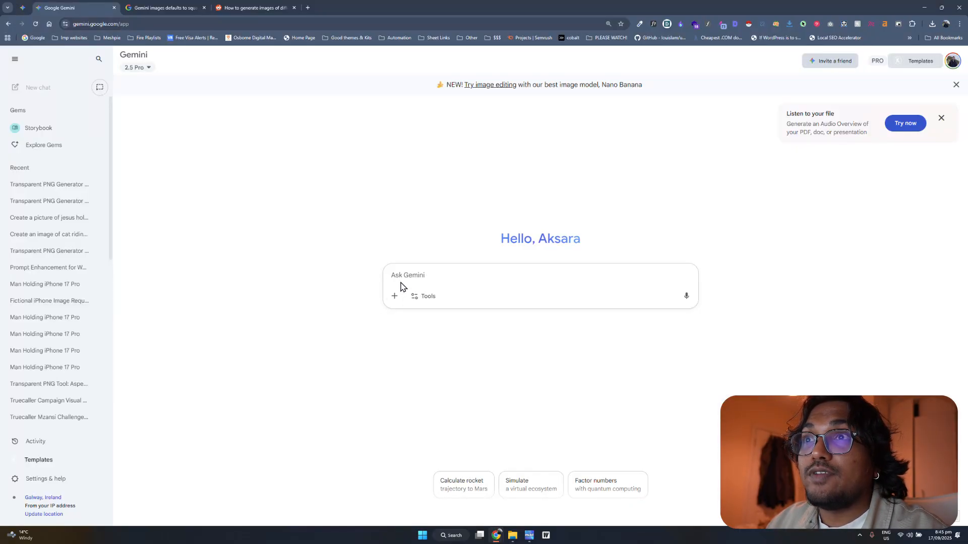
{"action": "left_click", "coordinate": [407, 275]}
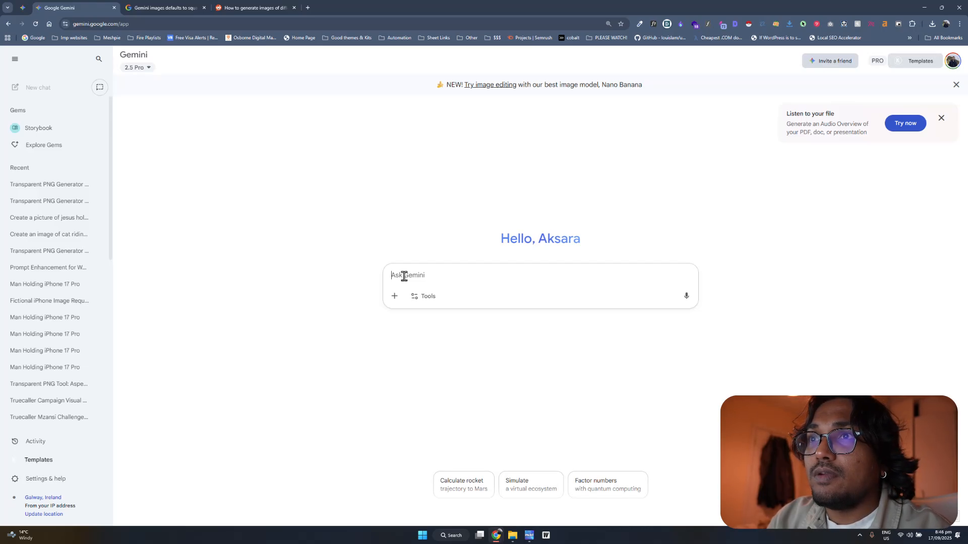
{"action": "type", "text": "I want an image of a cat wit"}
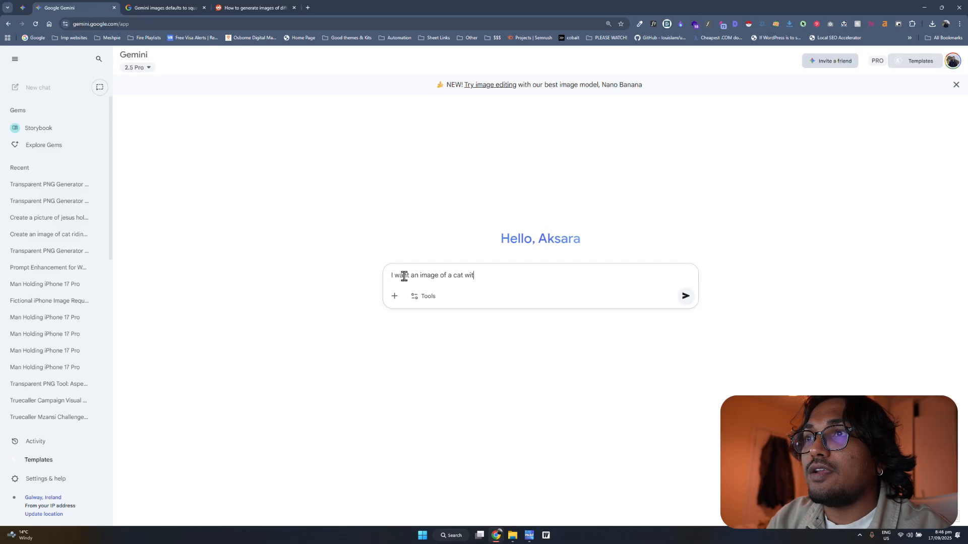
{"action": "type", "text": "h wings"}
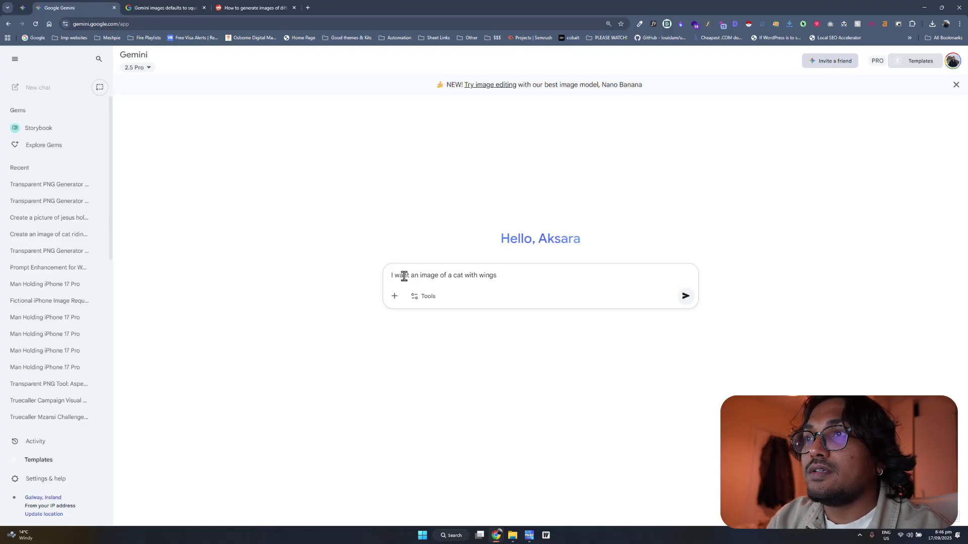
{"action": "type", "text": ", it has to be a"}
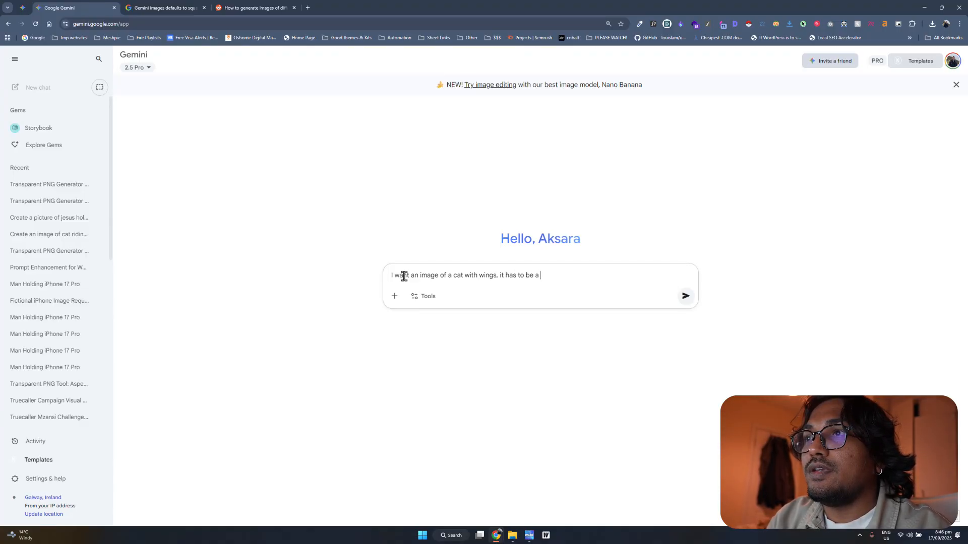
{"action": "type", "text": "persian cat"}
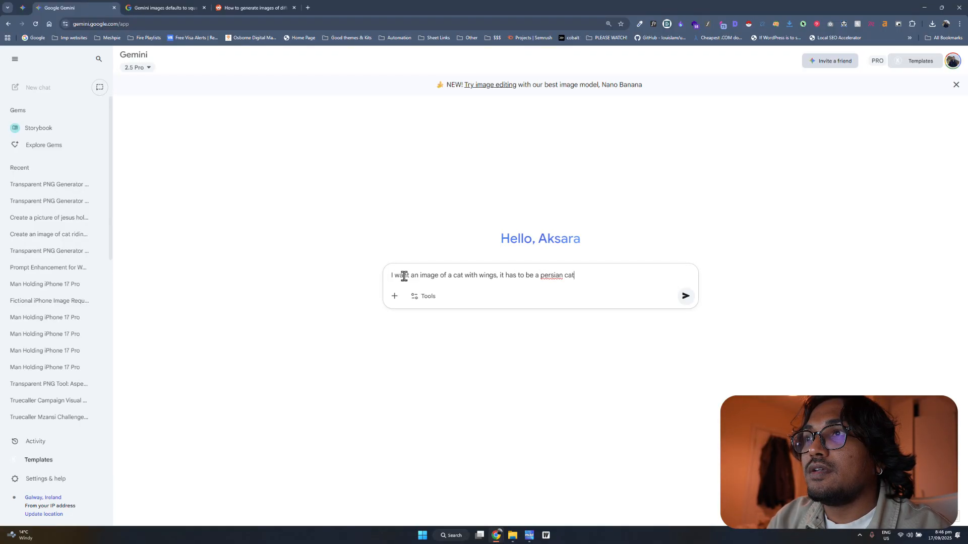
{"action": "left_click", "coordinate": [423, 297]}
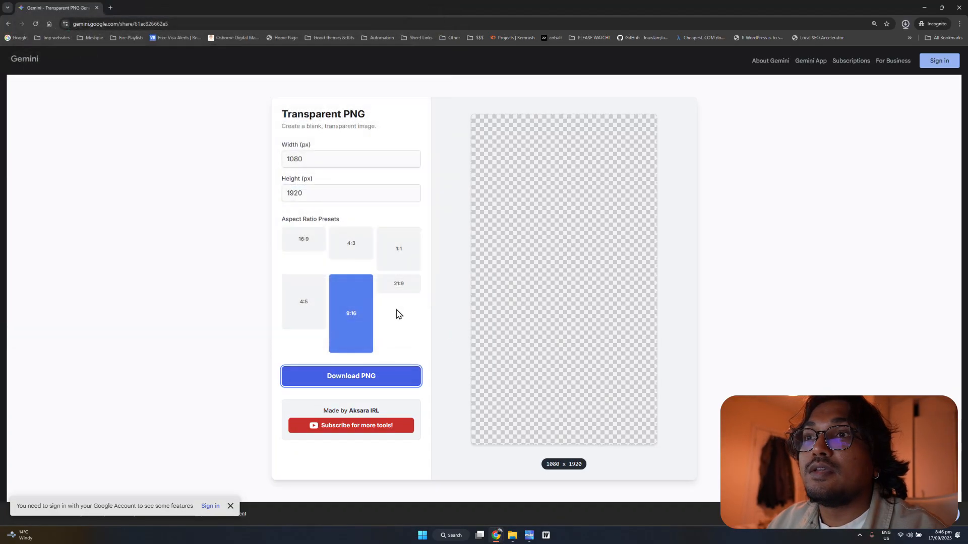
Attach the transparent placeholder PNG, add 'use this image as a reference to aspect ratio', and send
{"action": "left_click", "coordinate": [58, 7]}
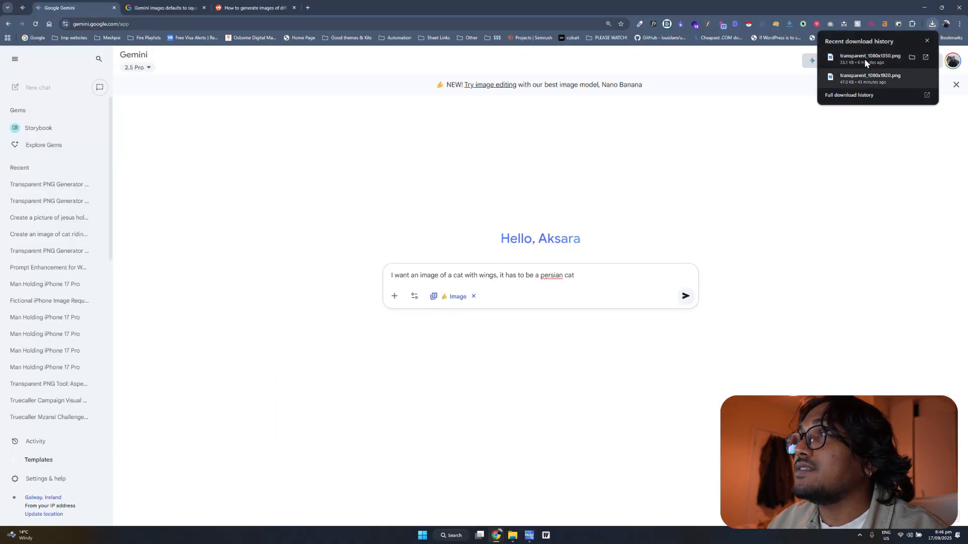
{"action": "key", "text": "alt+tab"}
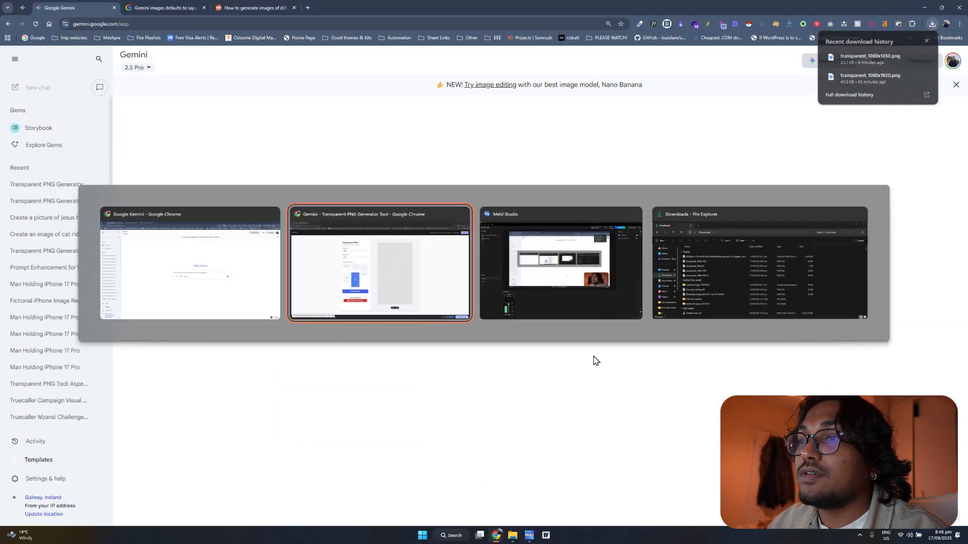
{"action": "left_click", "coordinate": [379, 262]}
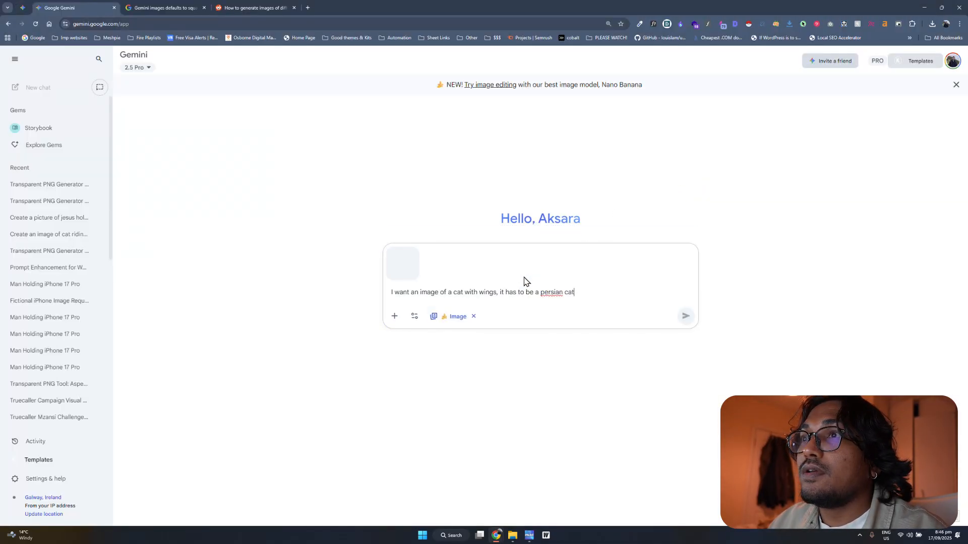
{"action": "mouse_move", "coordinate": [589, 295]}
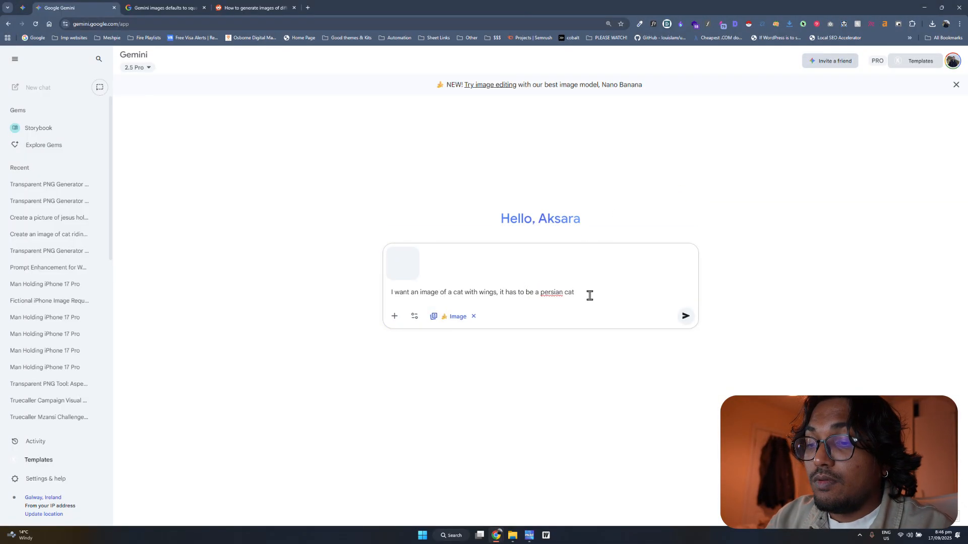
{"action": "type", "text": "."}
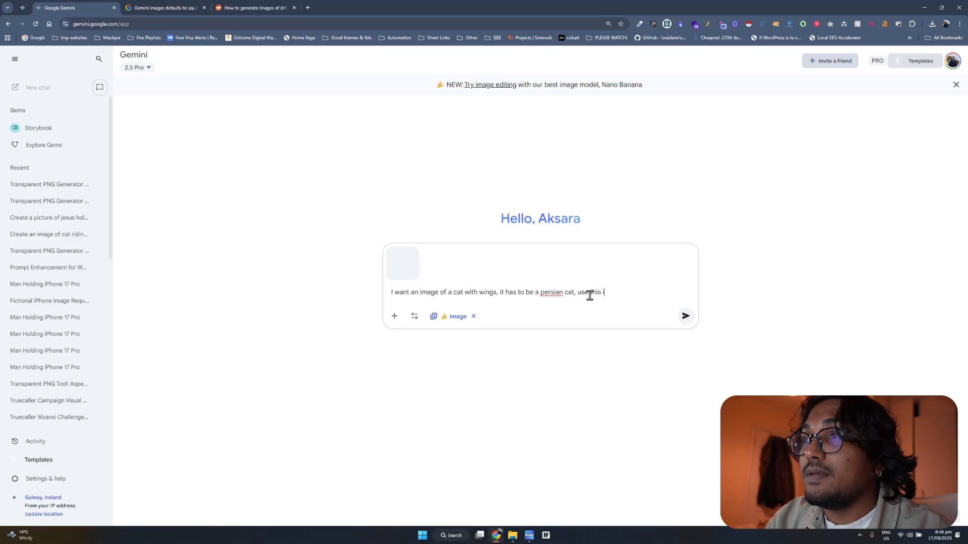
{"action": "type", "text": "mage as a reference to"}
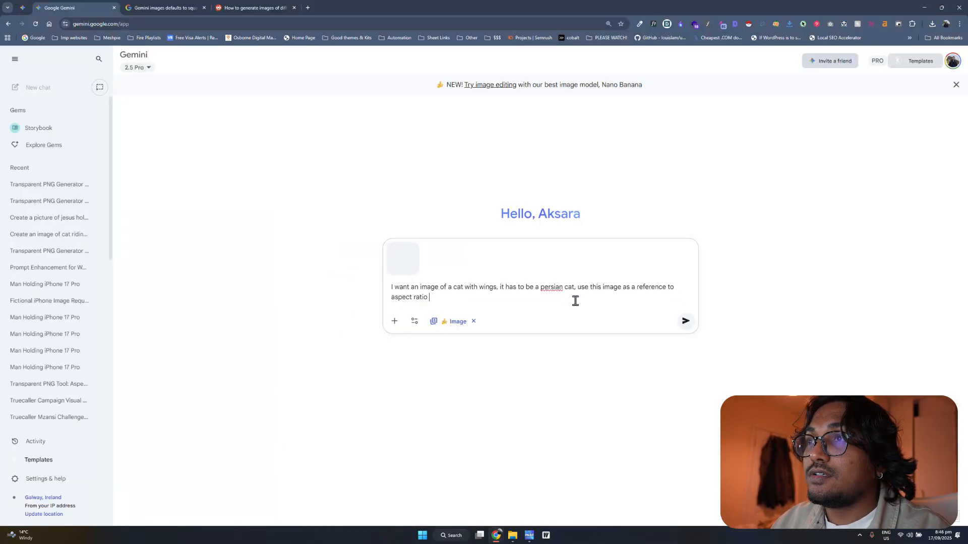
{"action": "left_click", "coordinate": [685, 321]}
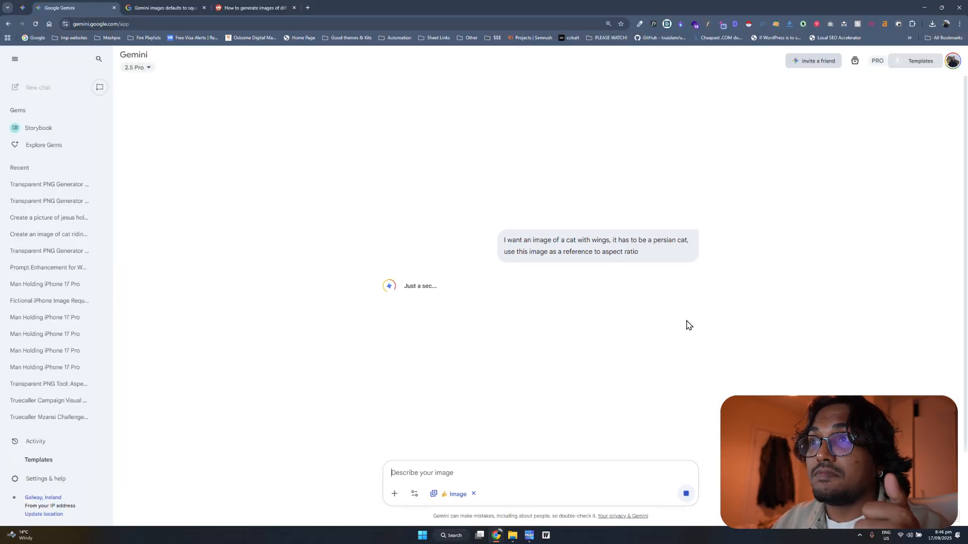
{"action": "mouse_move", "coordinate": [599, 361]}
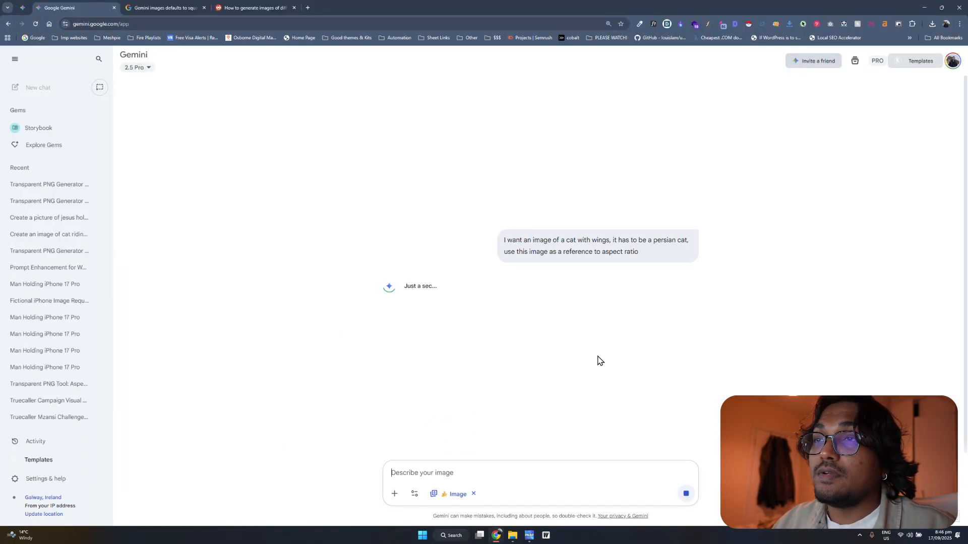
Once the portrait cat image appears, hide the chat history sidebar and start an empty chat
{"action": "left_click", "coordinate": [16, 58]}
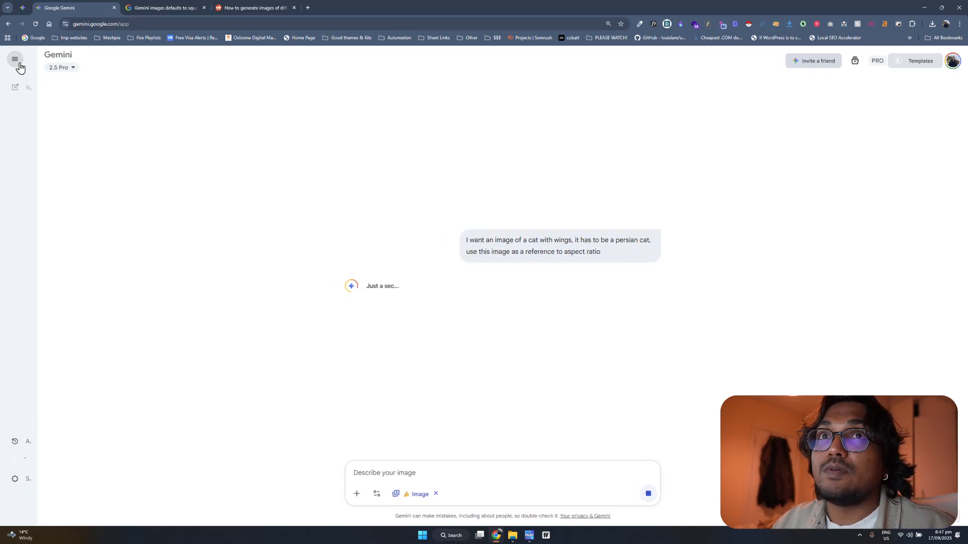
{"action": "left_click", "coordinate": [15, 58]}
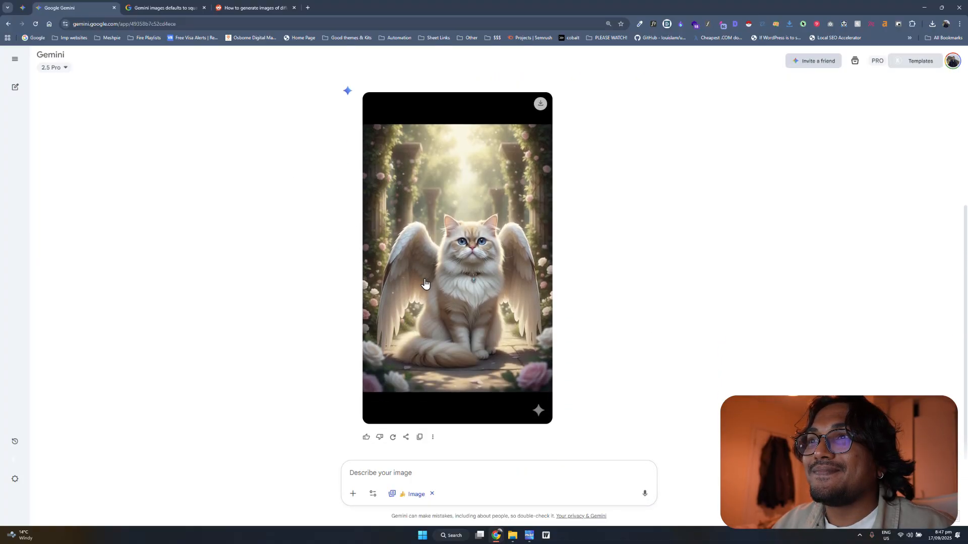
{"action": "mouse_move", "coordinate": [433, 266]}
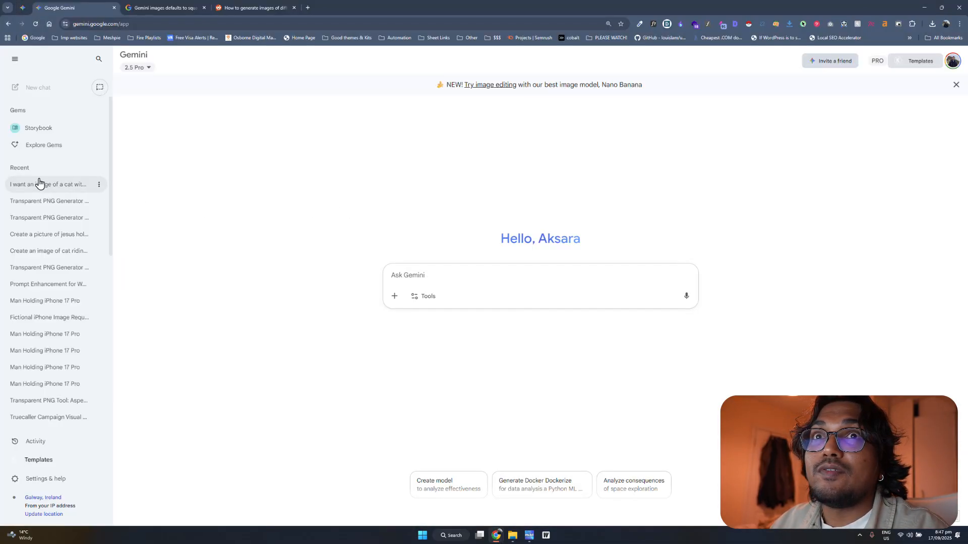
Reopen the winged Persian cat conversation and continue editing its prompt
{"action": "left_click", "coordinate": [47, 184]}
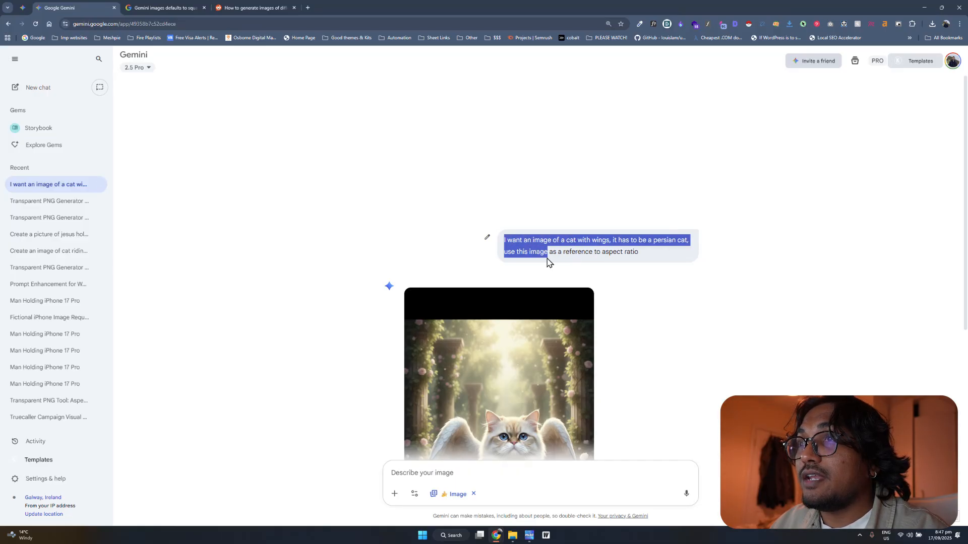
{"action": "mouse_move", "coordinate": [38, 87]}
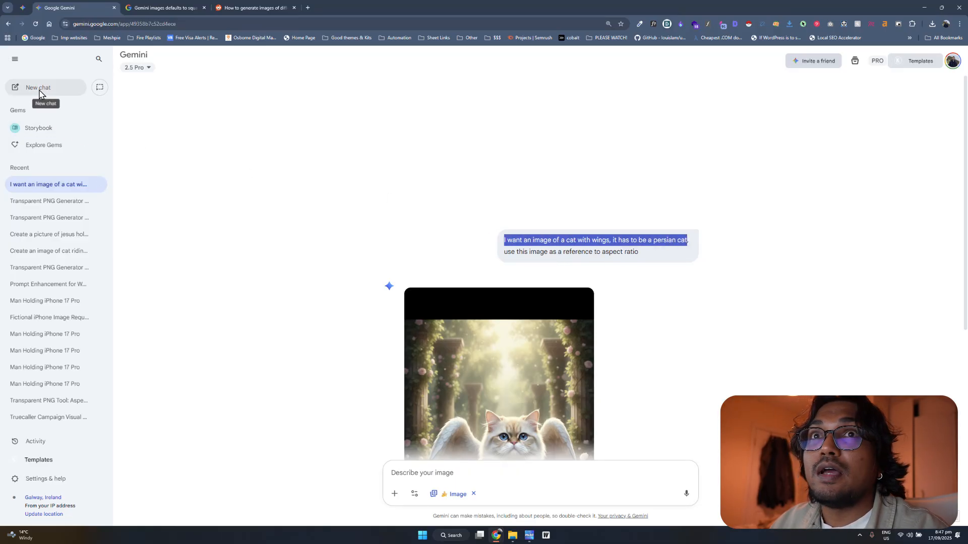
{"action": "left_click", "coordinate": [38, 87]}
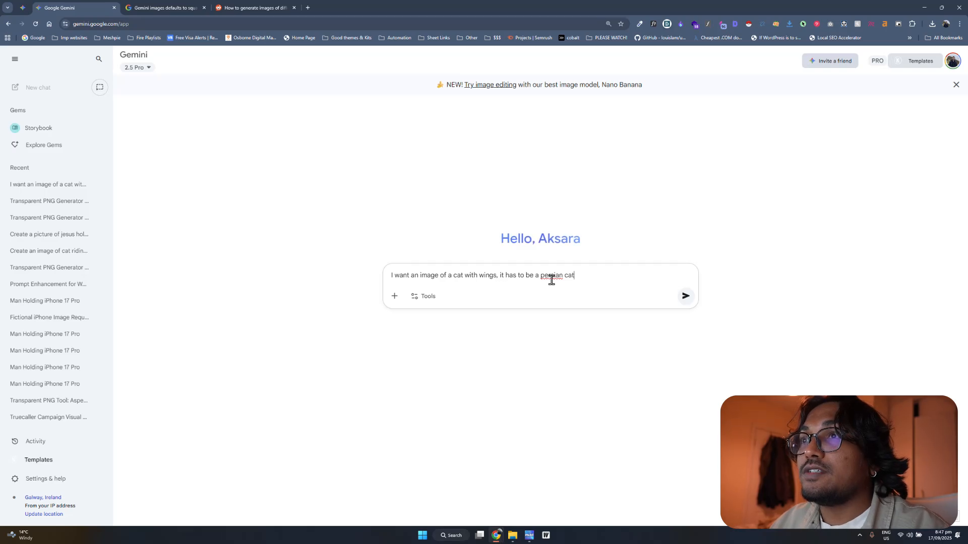
{"action": "type", "text": ","}
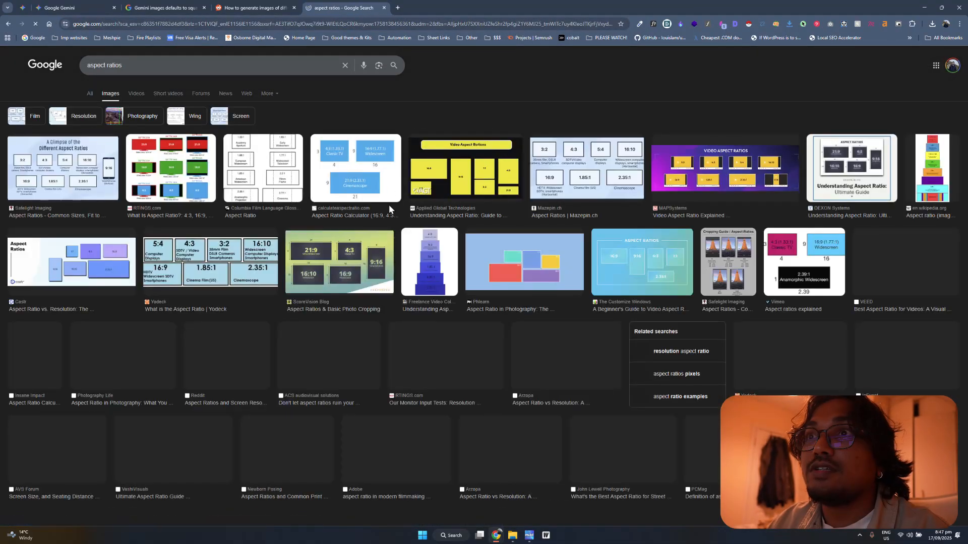
Preview the 'A Glimpse of the Different Aspect Ratios' chart, then return to the Gemini prompt
{"action": "left_click", "coordinate": [61, 168]}
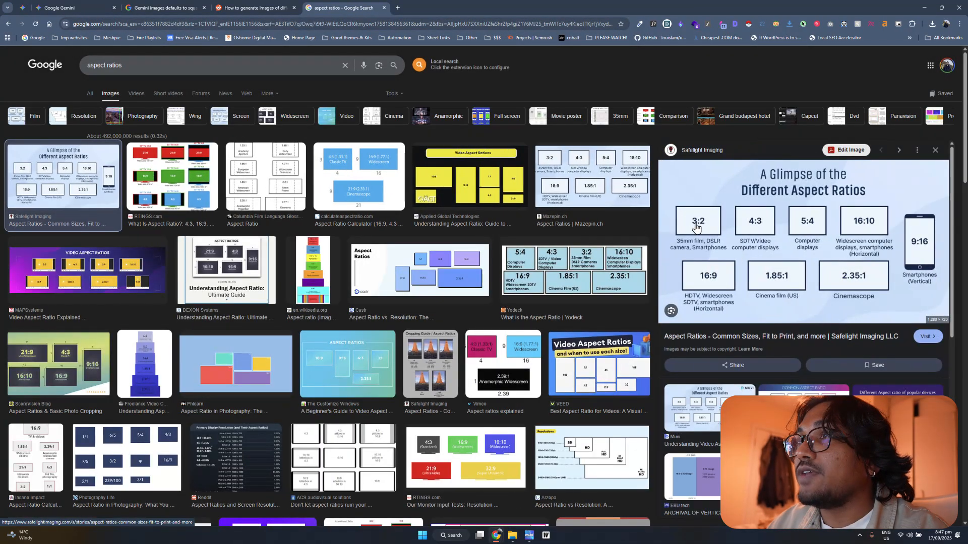
{"action": "mouse_move", "coordinate": [767, 296]}
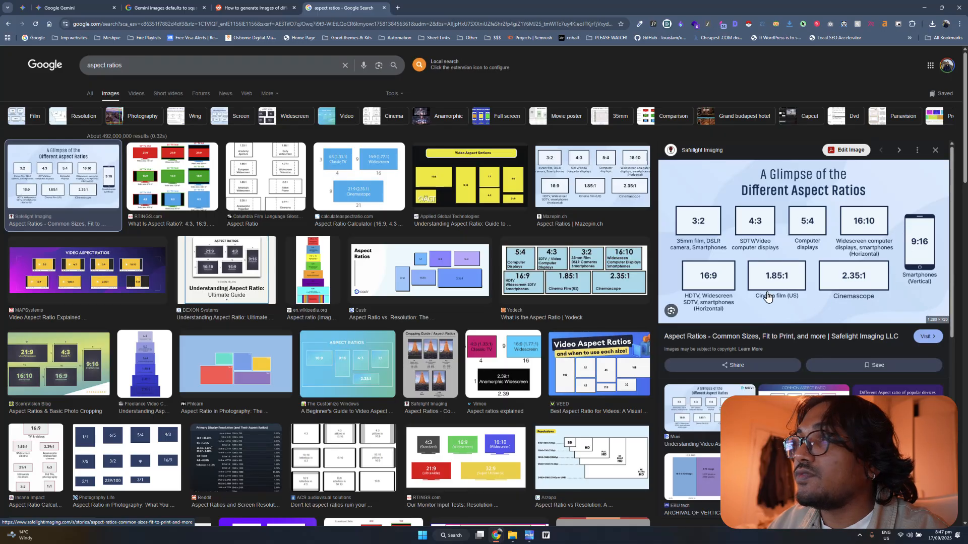
{"action": "mouse_move", "coordinate": [898, 231]}
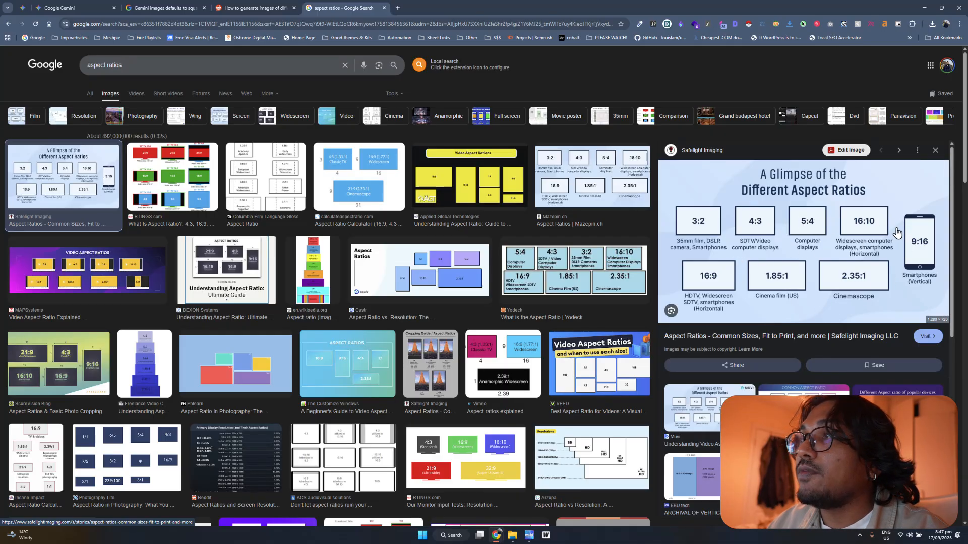
{"action": "left_click", "coordinate": [61, 8]}
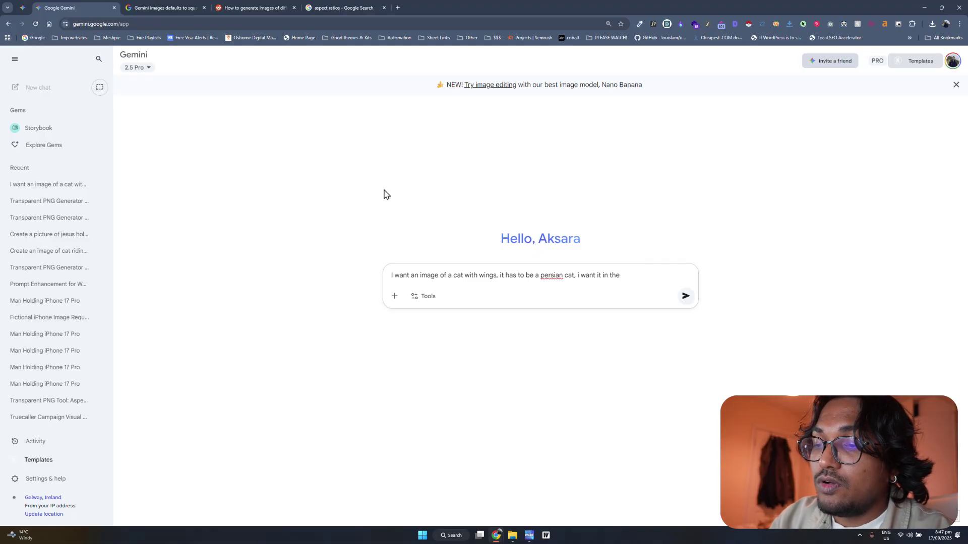
Add 'aspect ratio of 16:10' to the winged Persian cat prompt
{"action": "type", "text": "aspect"}
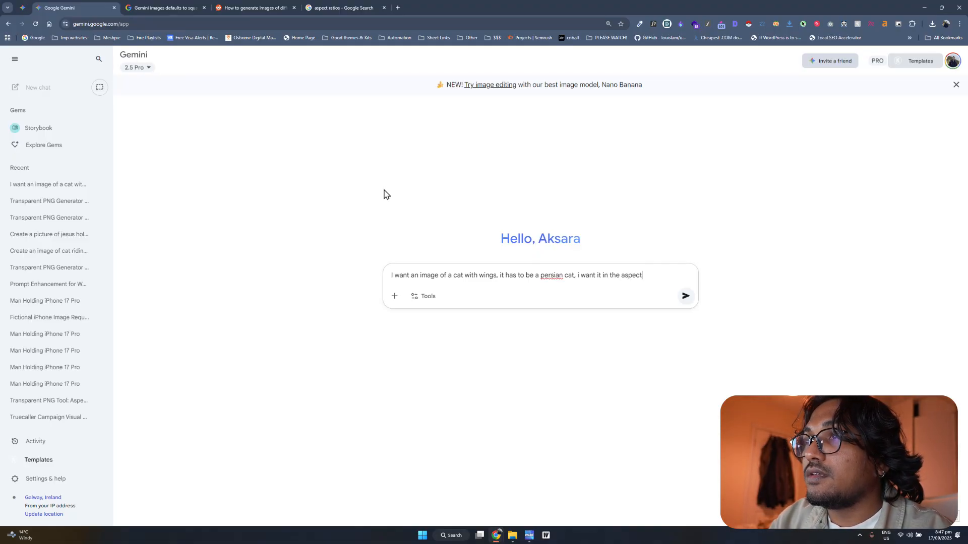
{"action": "type", "text": "ratio of 1"}
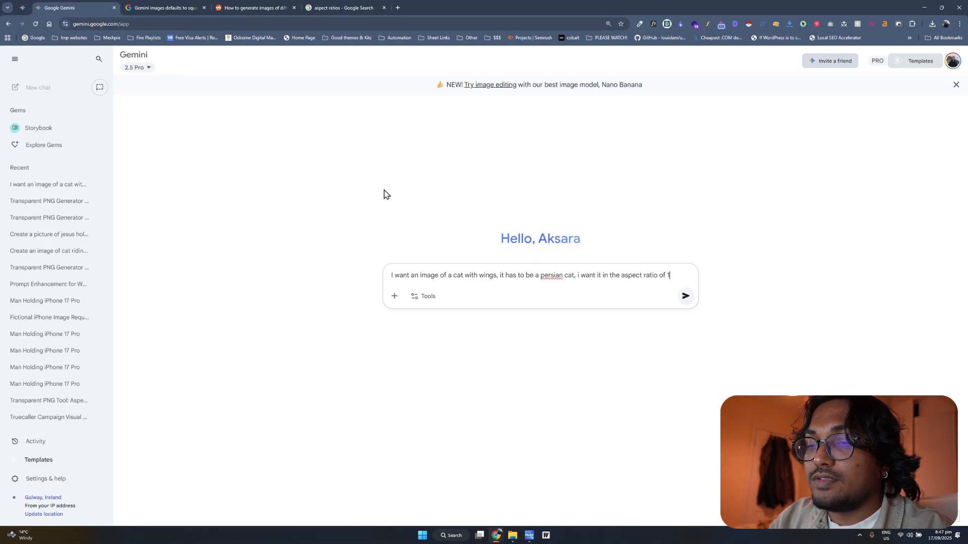
{"action": "type", "text": "5"}
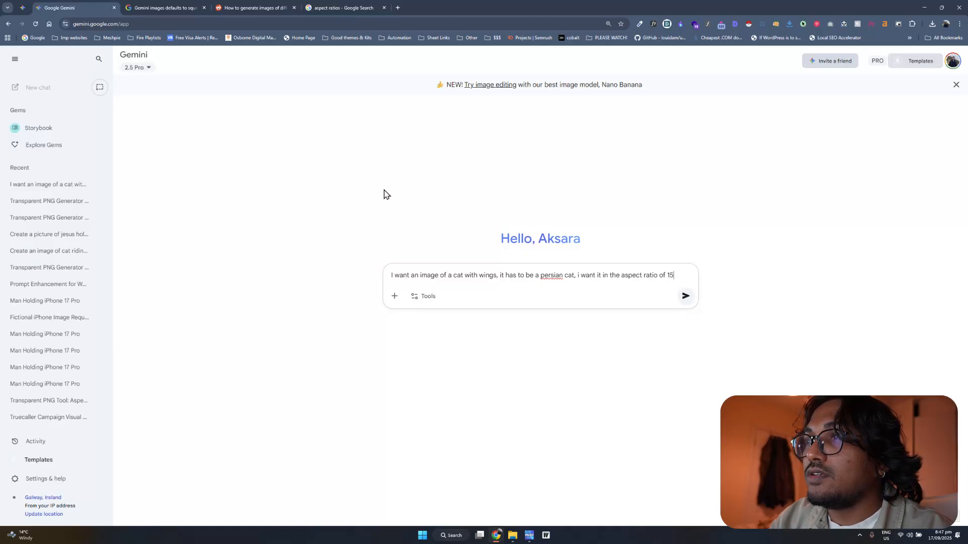
{"action": "type", "text": "6:10"}
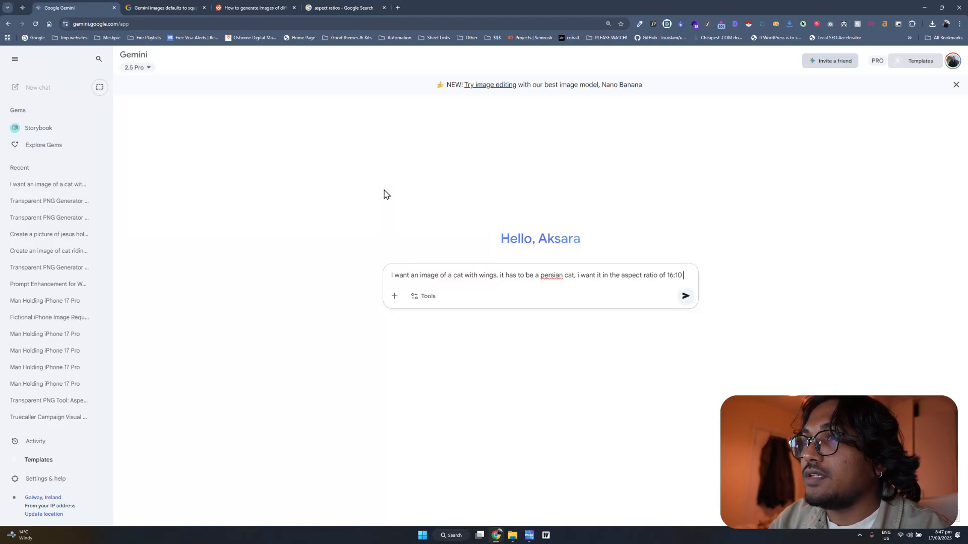
In a new chat, send the full winged Persian cat prompt requesting a 16:10 ratio
{"action": "left_click", "coordinate": [685, 296]}
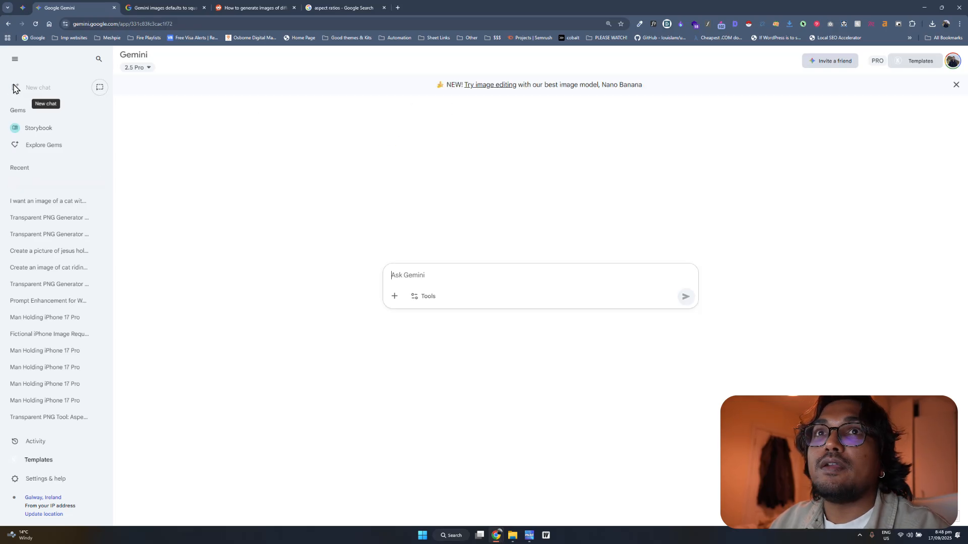
{"action": "type", "text": "I want an image of a cat with wings, it has to be a persian cat, i want it in the aspect ratio of 16:10"}
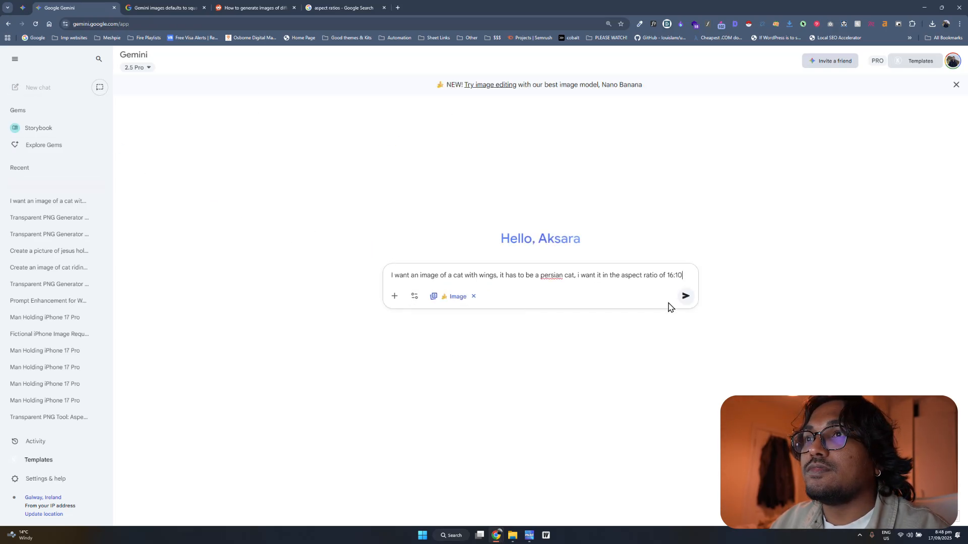
{"action": "left_click", "coordinate": [685, 296]}
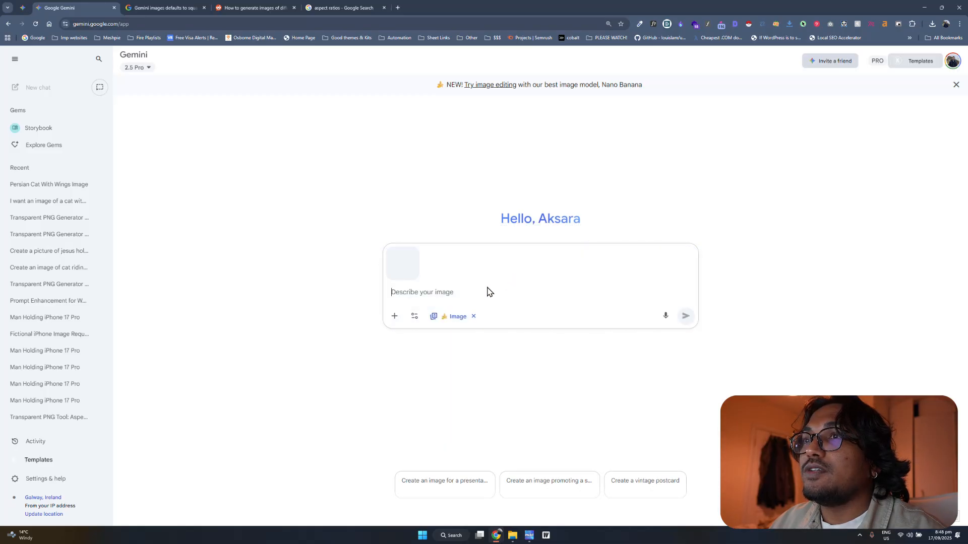
In a new chat, send the prompt using the attached image as the aspect-ratio reference
{"action": "left_click", "coordinate": [684, 316]}
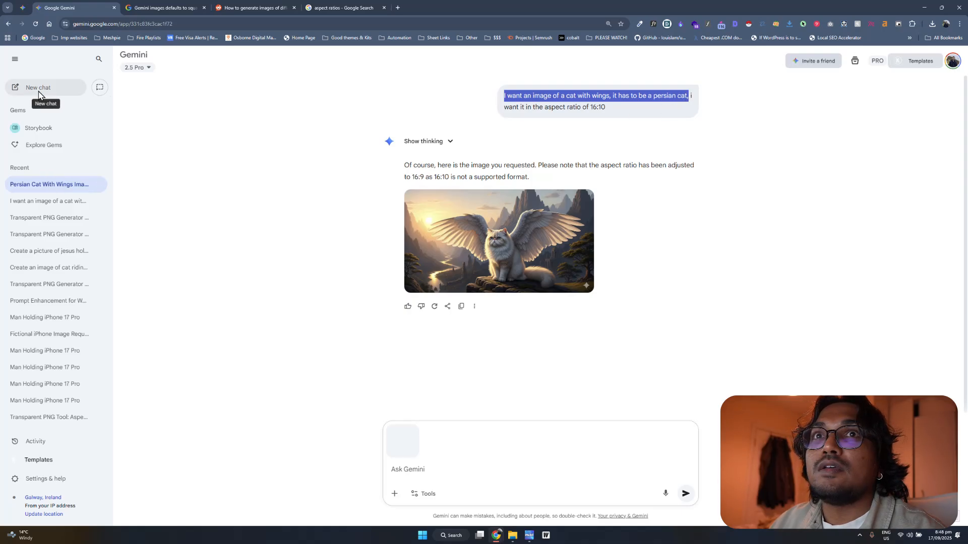
{"action": "left_click", "coordinate": [38, 87]}
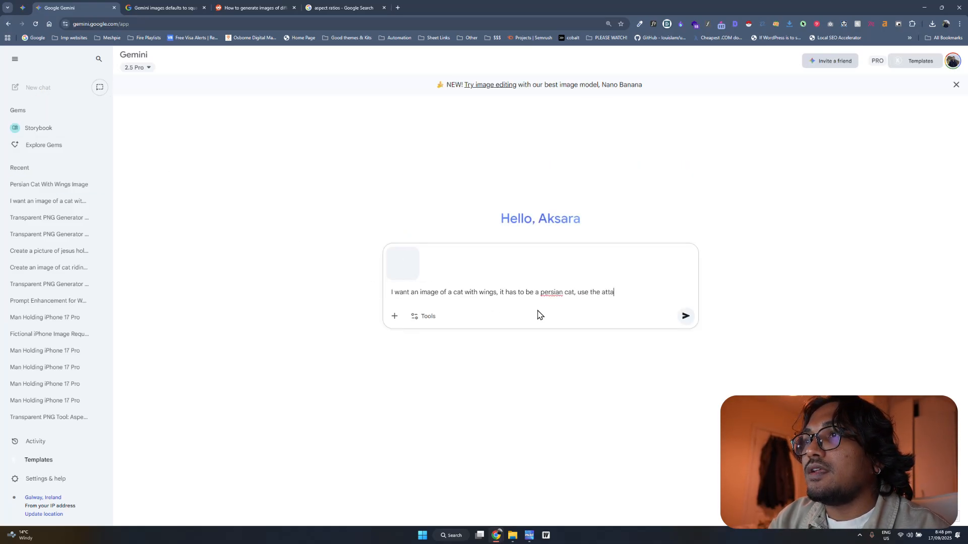
{"action": "type", "text": "ched image as re"}
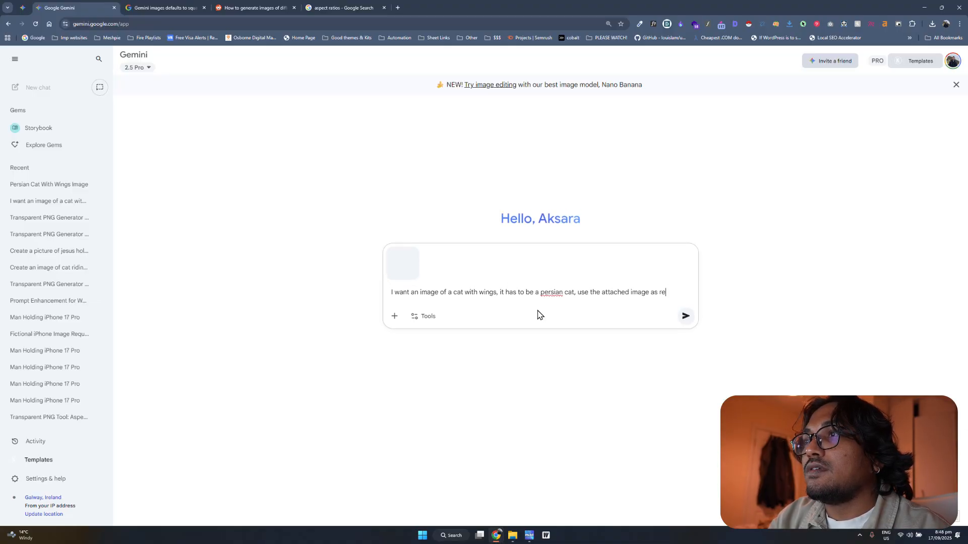
{"action": "type", "text": "ference for aspectr"}
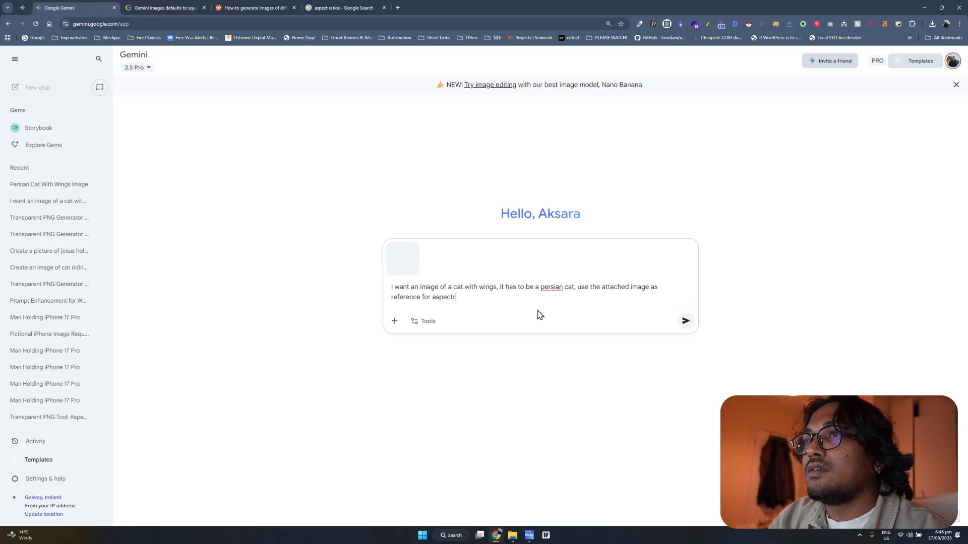
{"action": "left_click", "coordinate": [684, 320]}
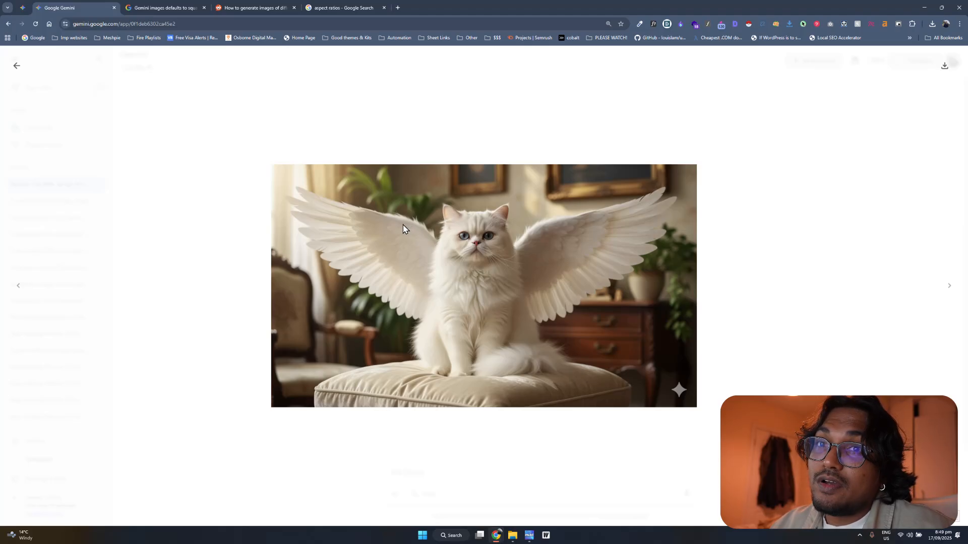
{"action": "mouse_move", "coordinate": [256, 42]}
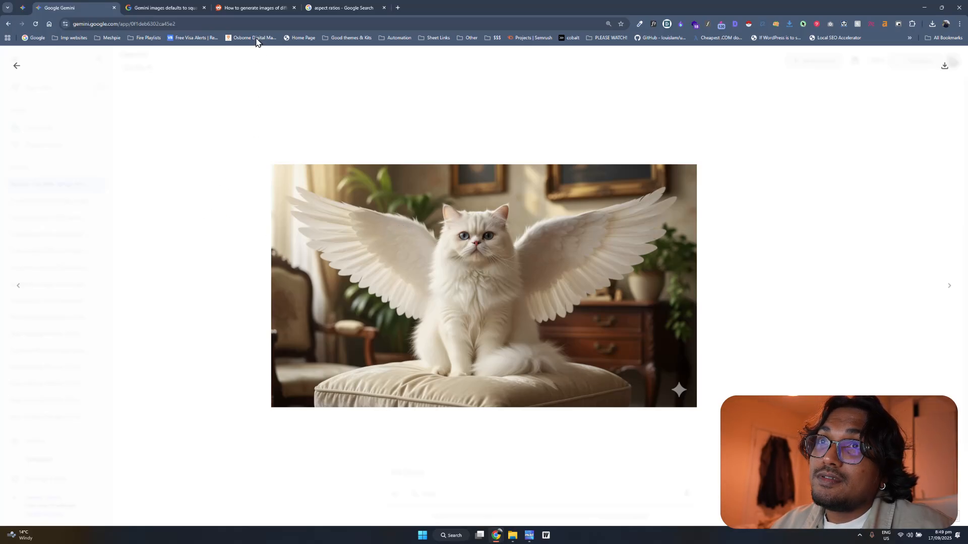
Check the help and Reddit threads, then return to the generated landscape cat image
{"action": "left_click", "coordinate": [164, 7]}
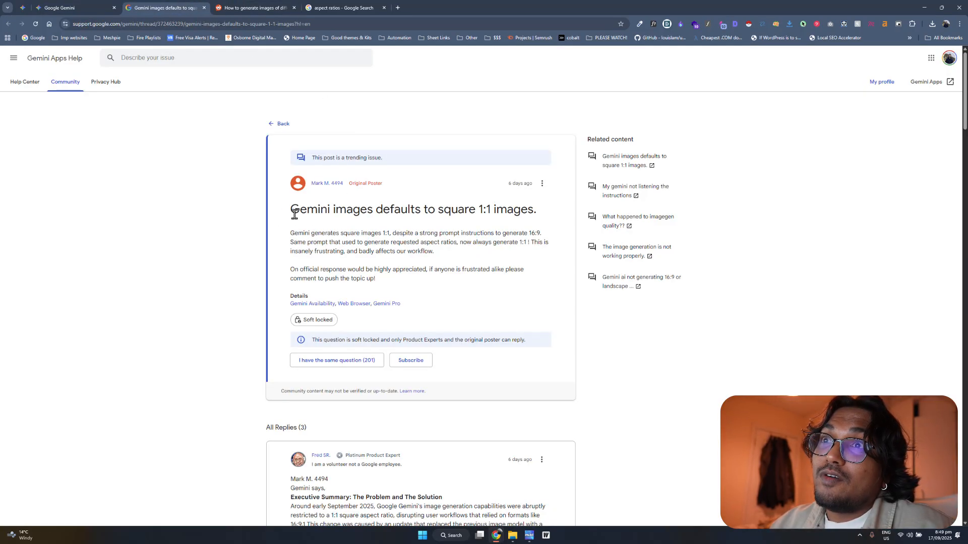
{"action": "left_click", "coordinate": [255, 8]}
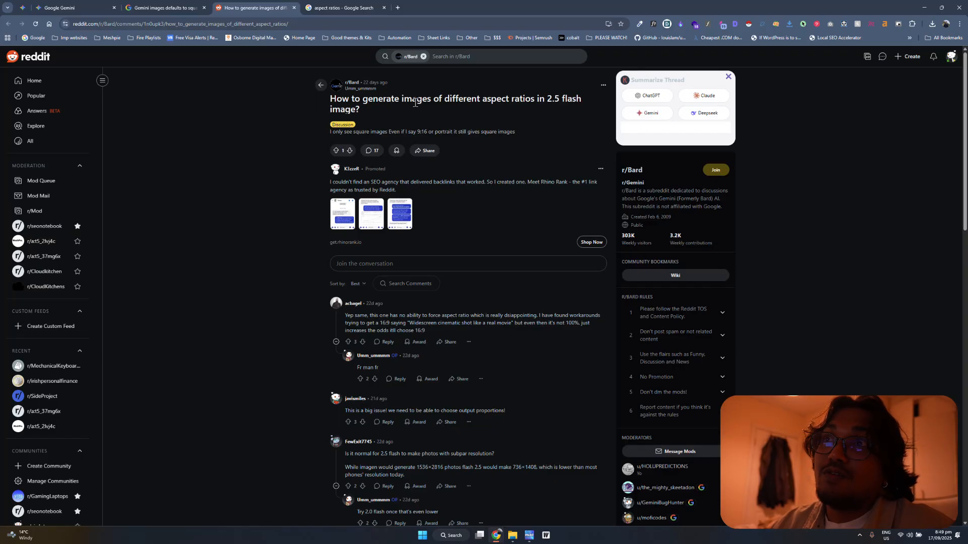
{"action": "left_click", "coordinate": [59, 7]}
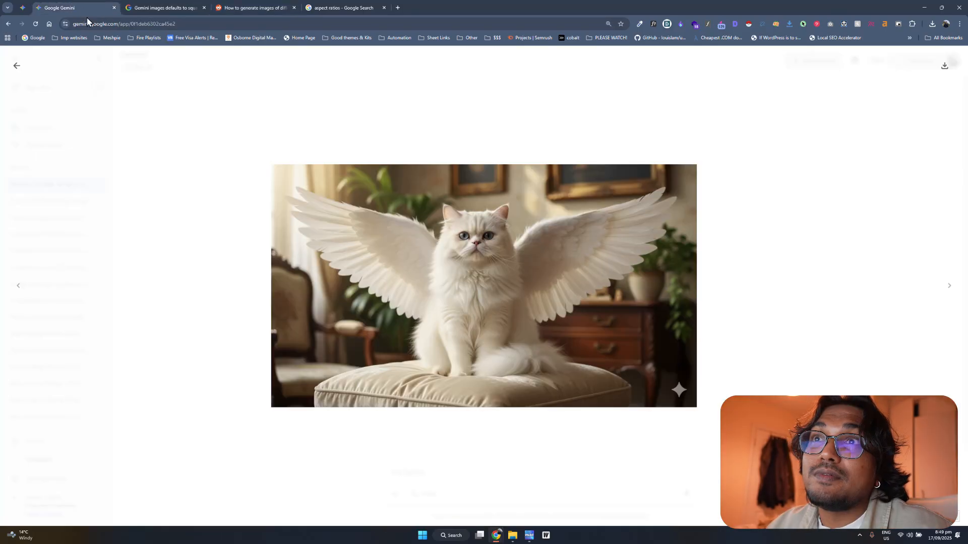
{"action": "mouse_move", "coordinate": [164, 69]}
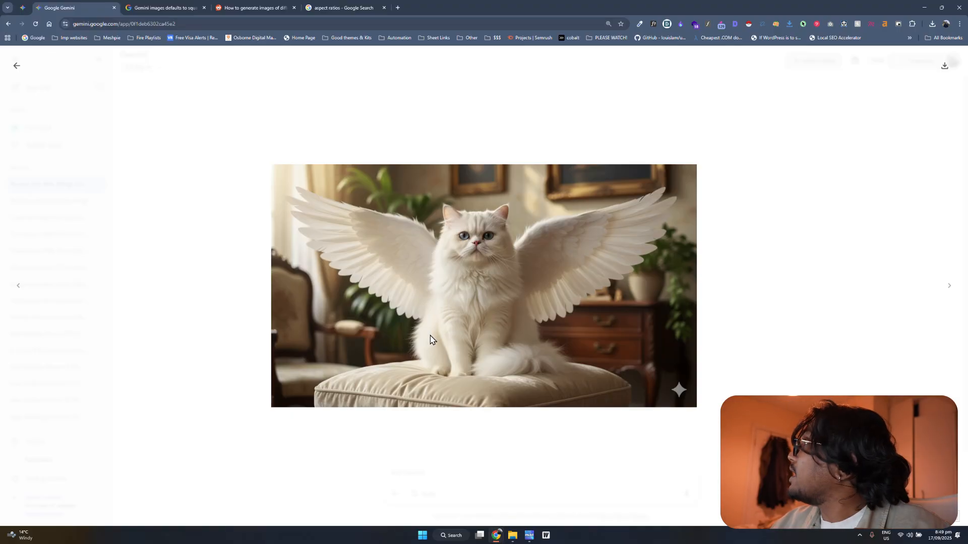
{"action": "mouse_move", "coordinate": [430, 346]}
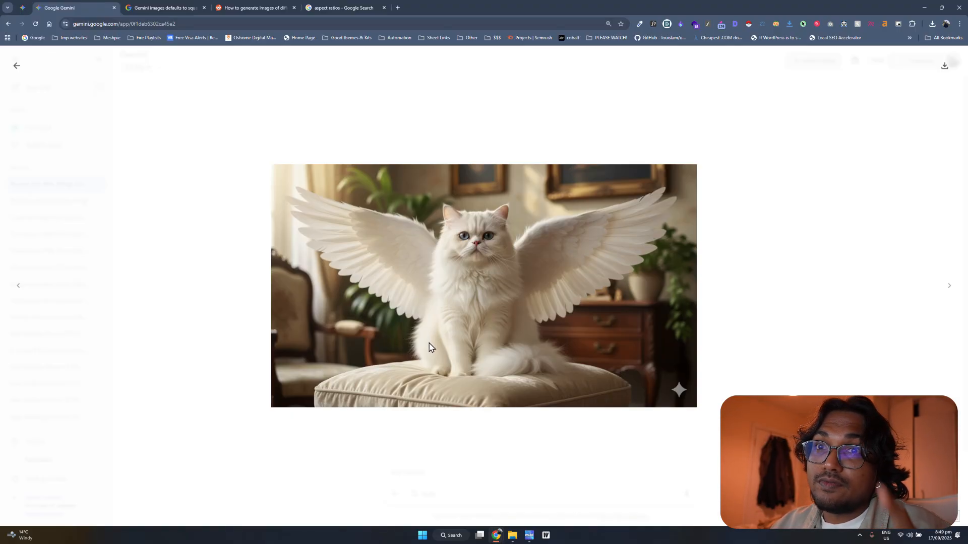
{"action": "mouse_move", "coordinate": [422, 355]}
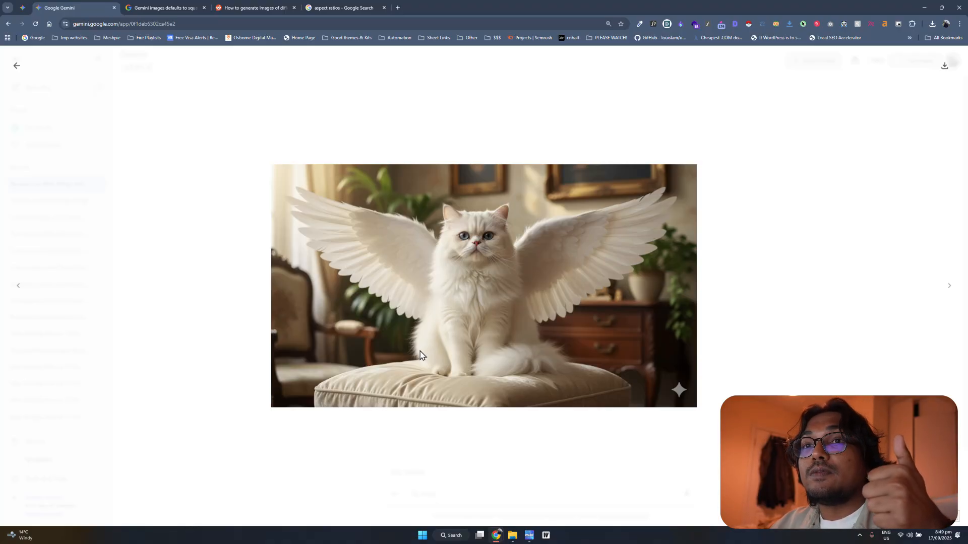